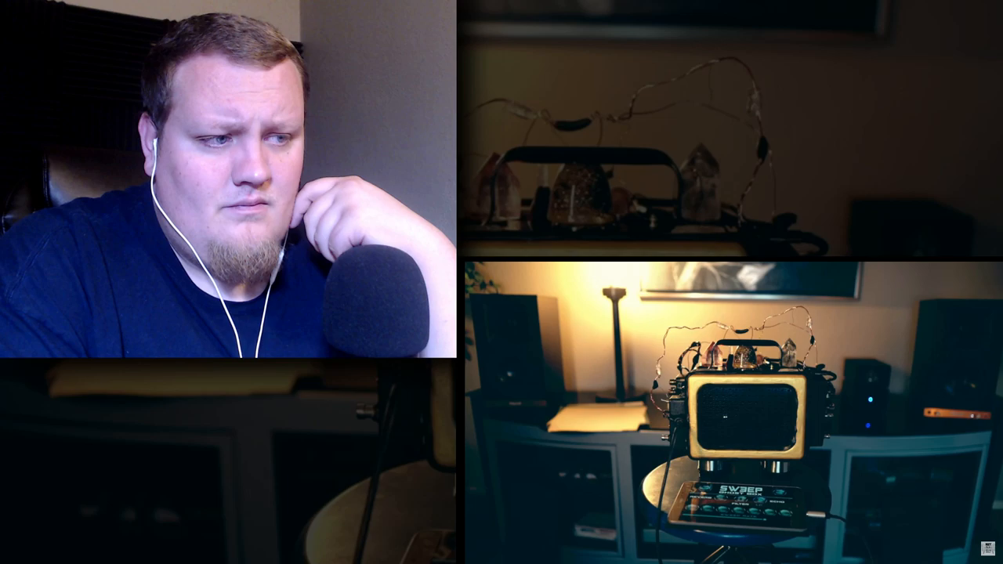
{"action": "mouse_move", "coordinate": [937, 475]}
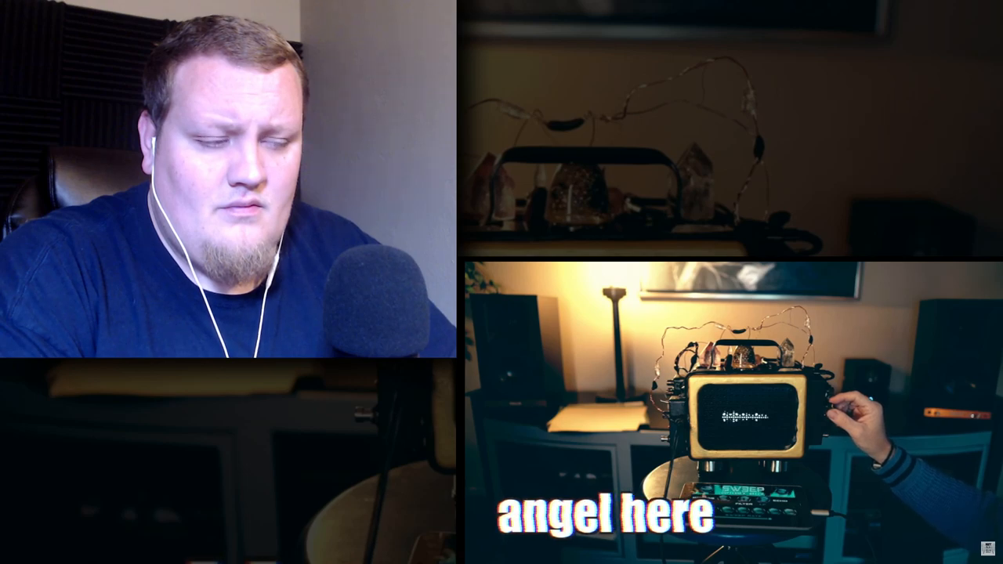
{"action": "left_click", "coordinate": [733, 413]}
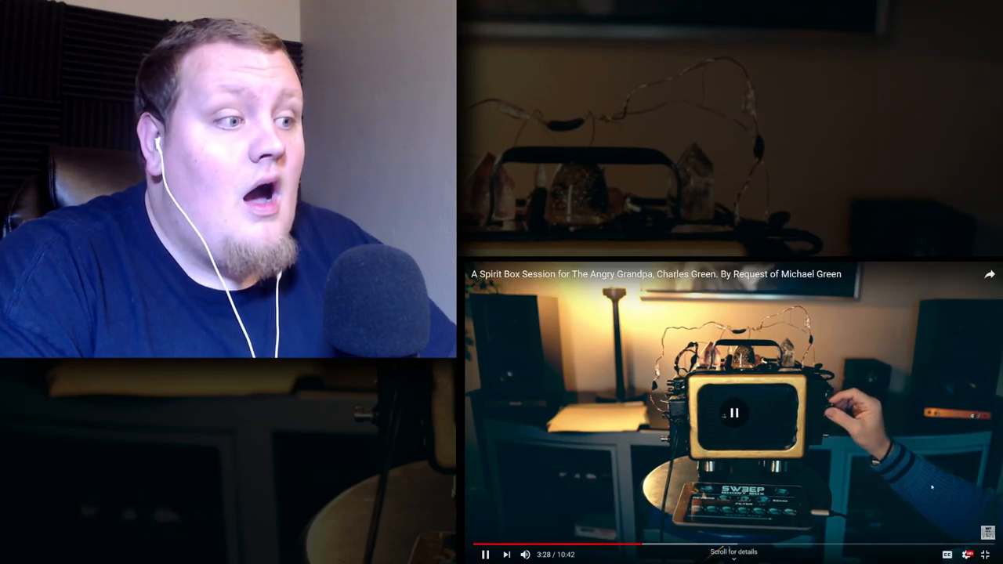